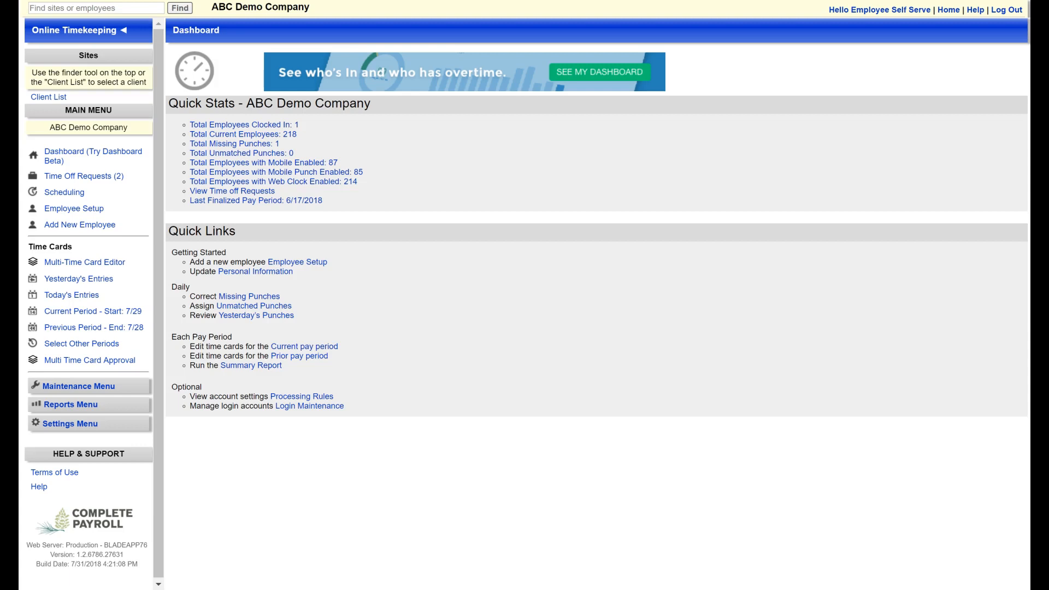
pyautogui.moveTo(479, 161)
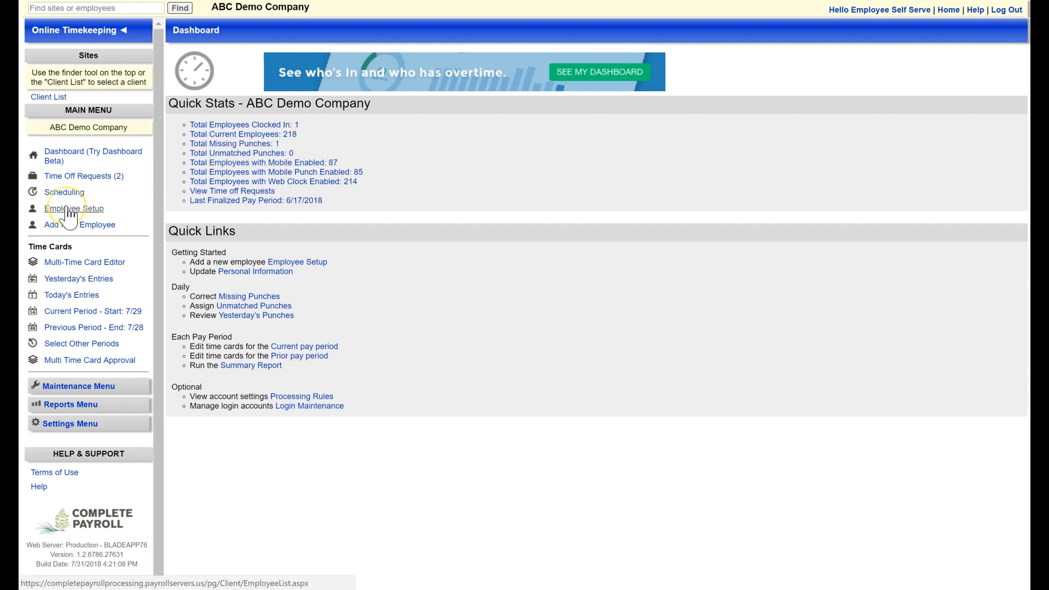
# Leave the ABC Demo Company dashboard for the Employee Setup page.
pyautogui.click(73, 208)
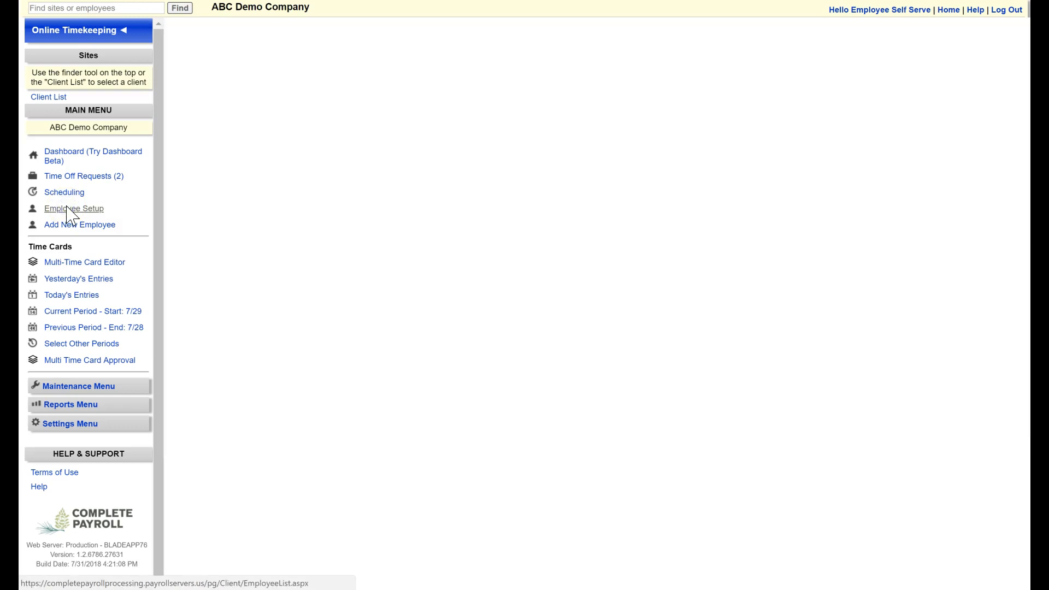
# Load the Employee Setup List showing 396 employees (208 active, 188 inactive).
pyautogui.click(74, 208)
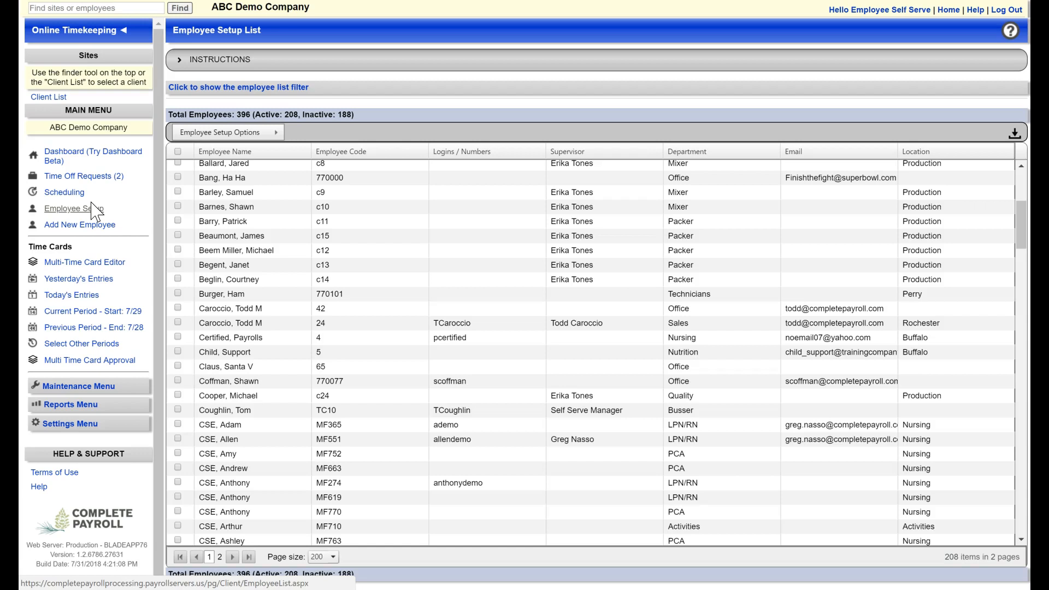
pyautogui.moveTo(201, 250)
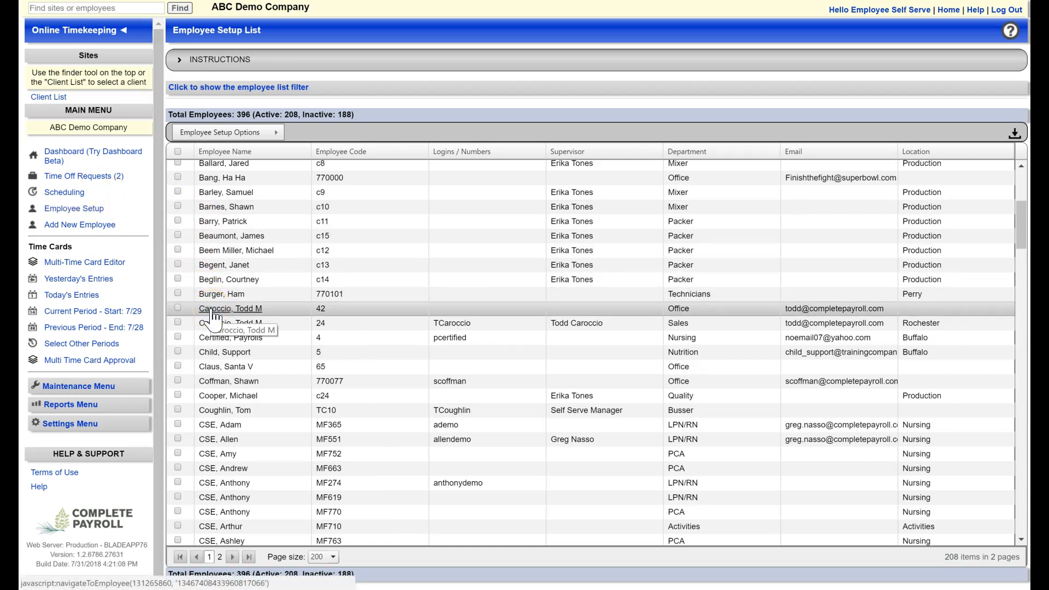
pyautogui.click(230, 308)
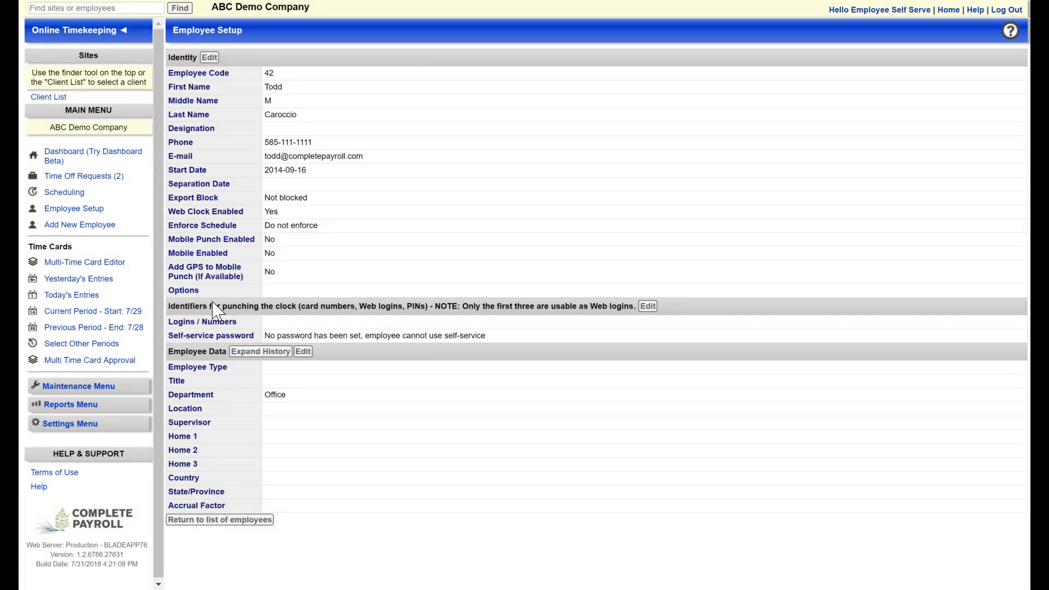
pyautogui.moveTo(214, 298)
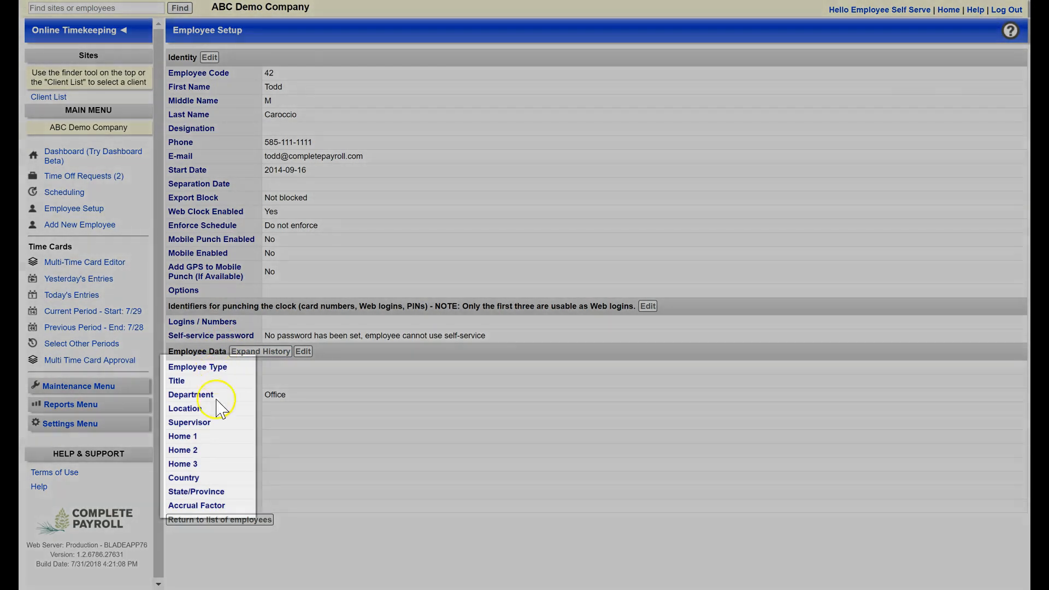
pyautogui.moveTo(221, 431)
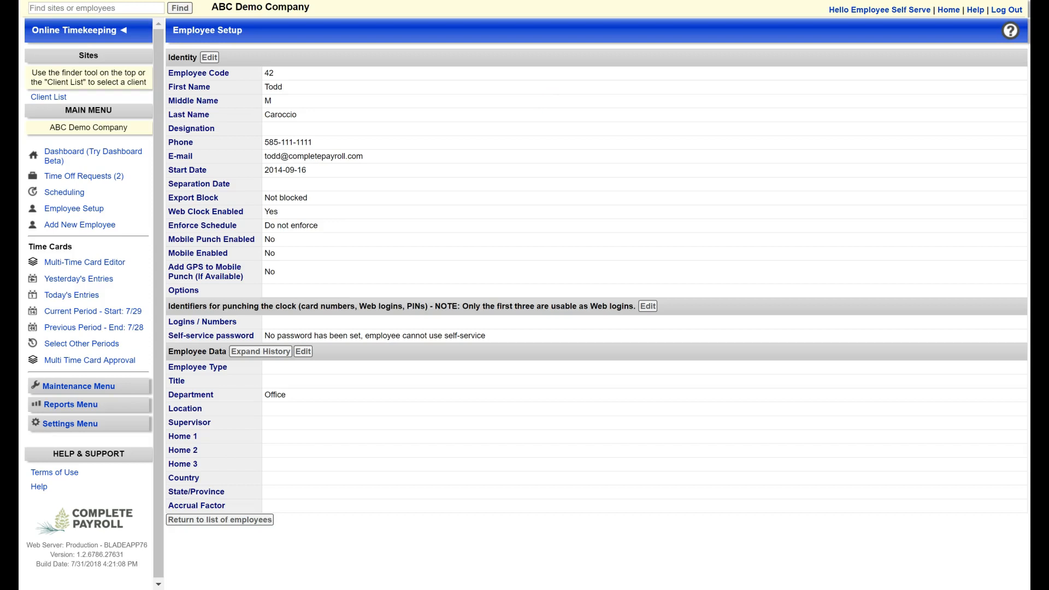
pyautogui.moveTo(554, 107)
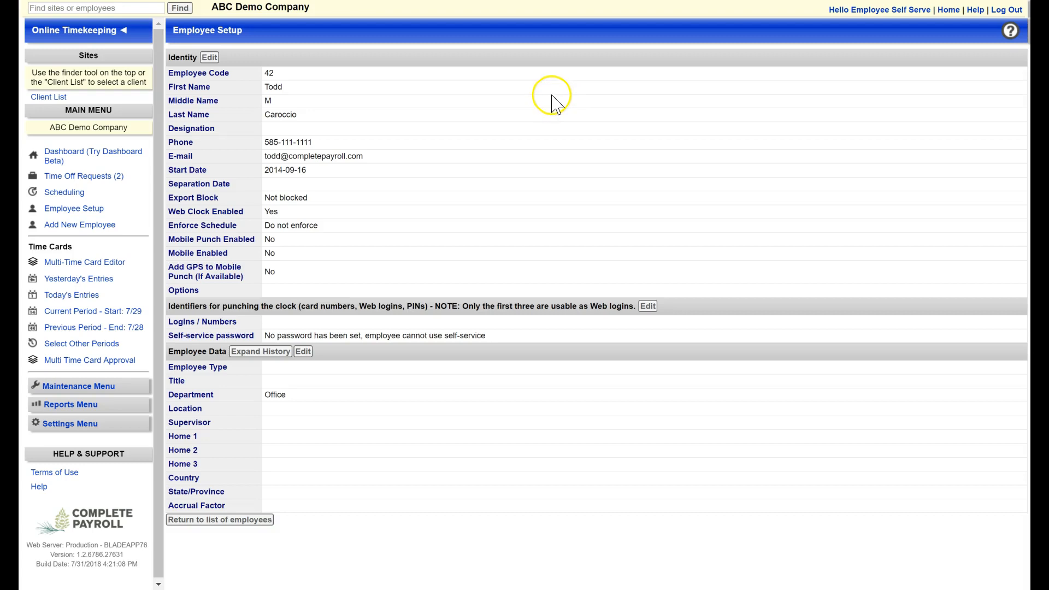
pyautogui.moveTo(372, 66)
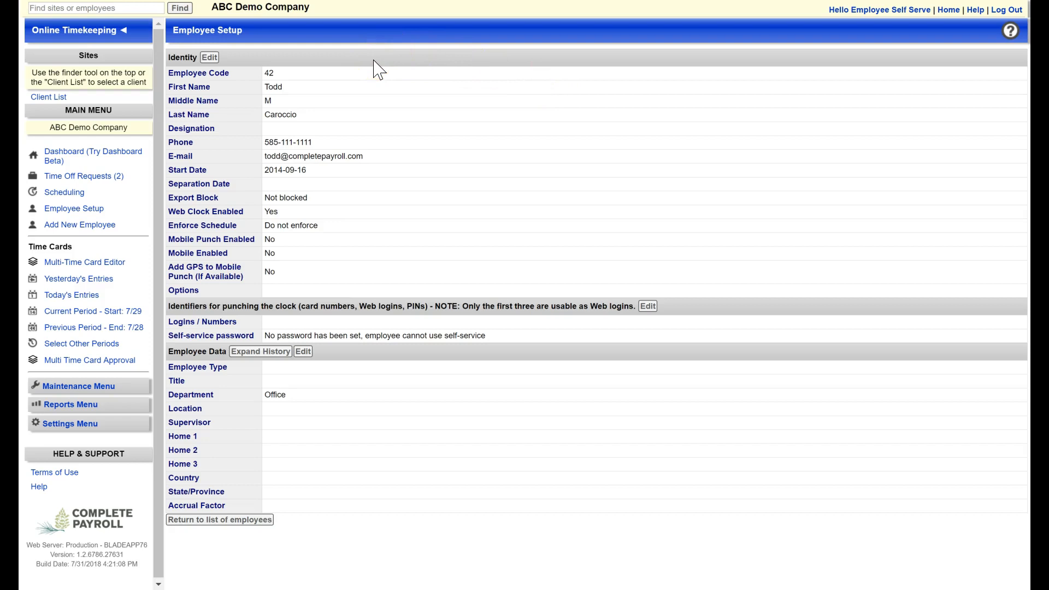
pyautogui.moveTo(188, 60)
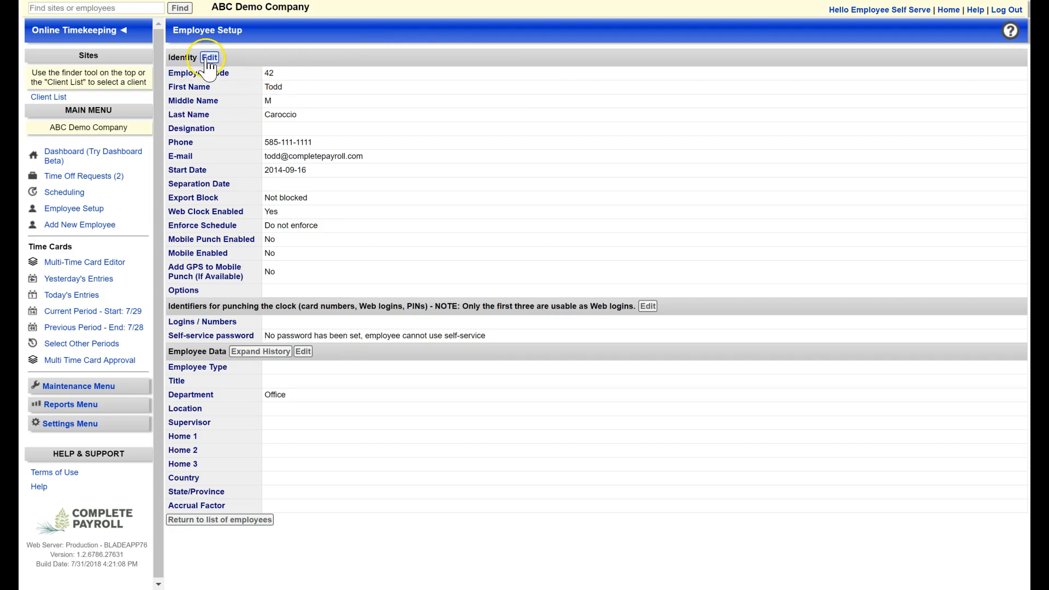
pyautogui.click(209, 56)
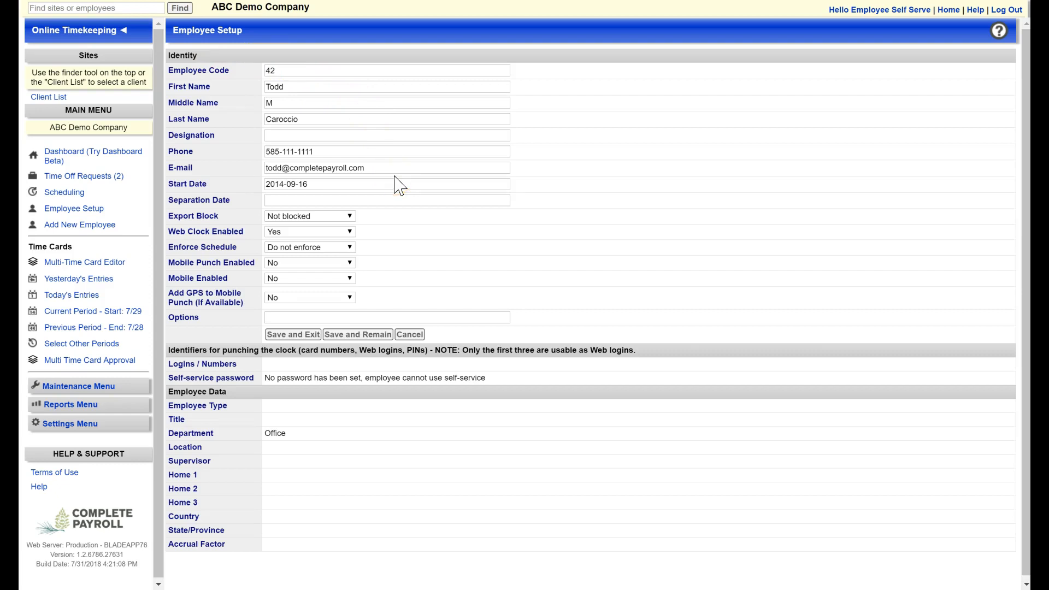
pyautogui.moveTo(378, 230)
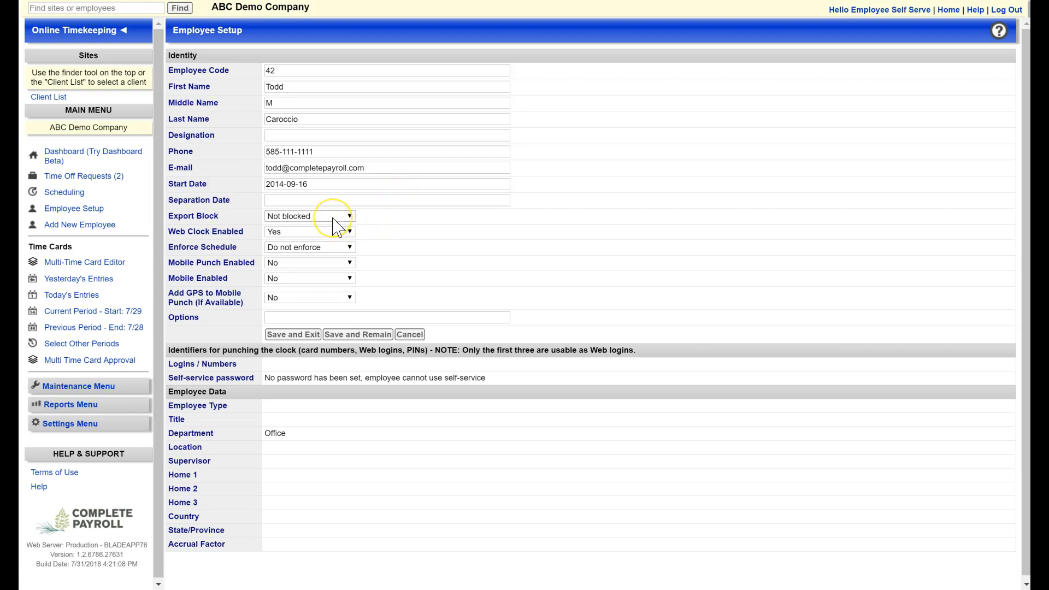
pyautogui.click(309, 215)
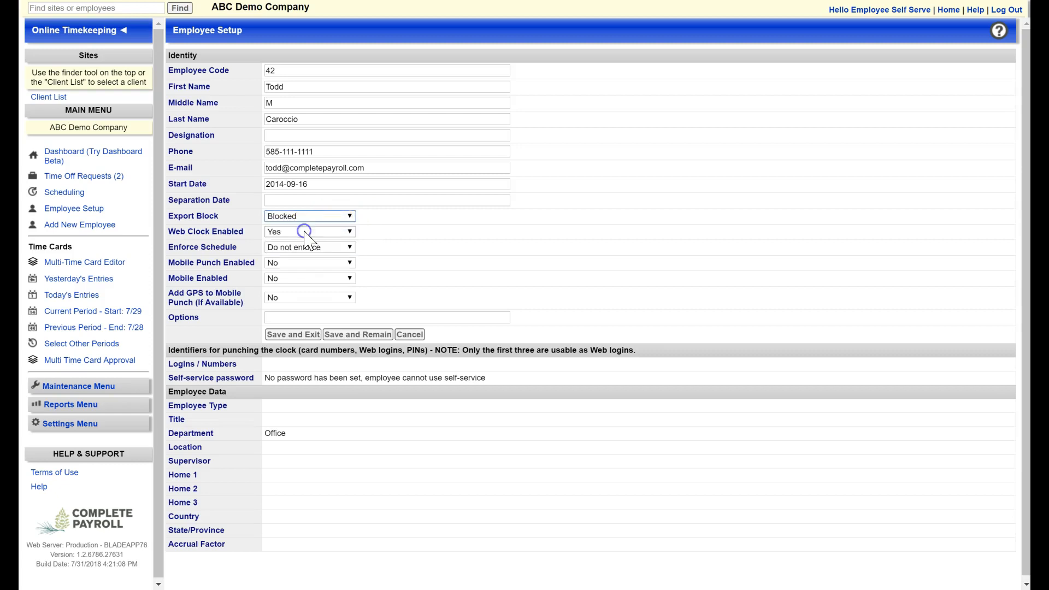
pyautogui.moveTo(304, 230)
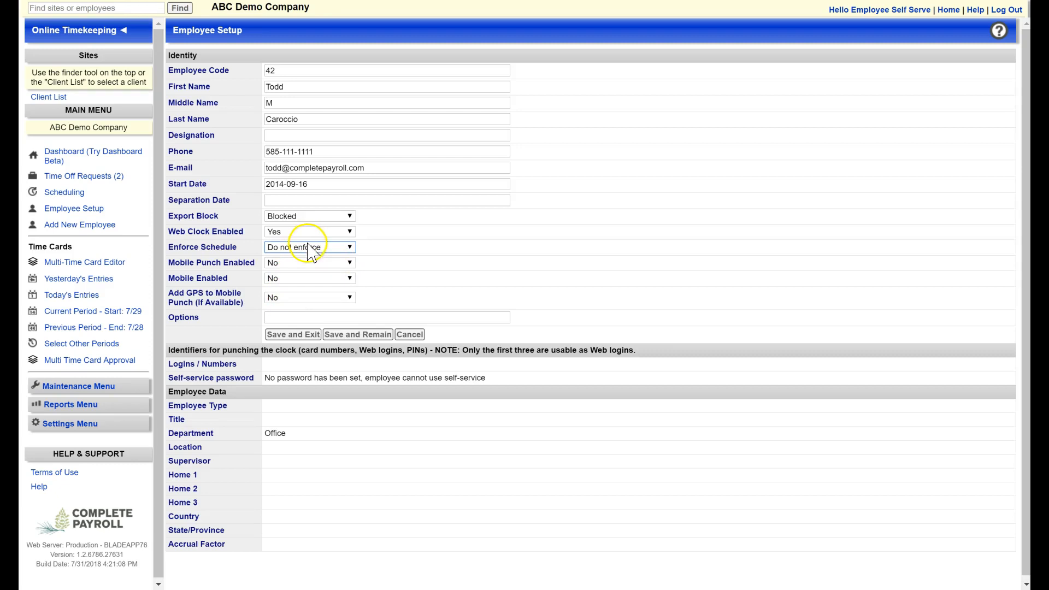
pyautogui.click(308, 215)
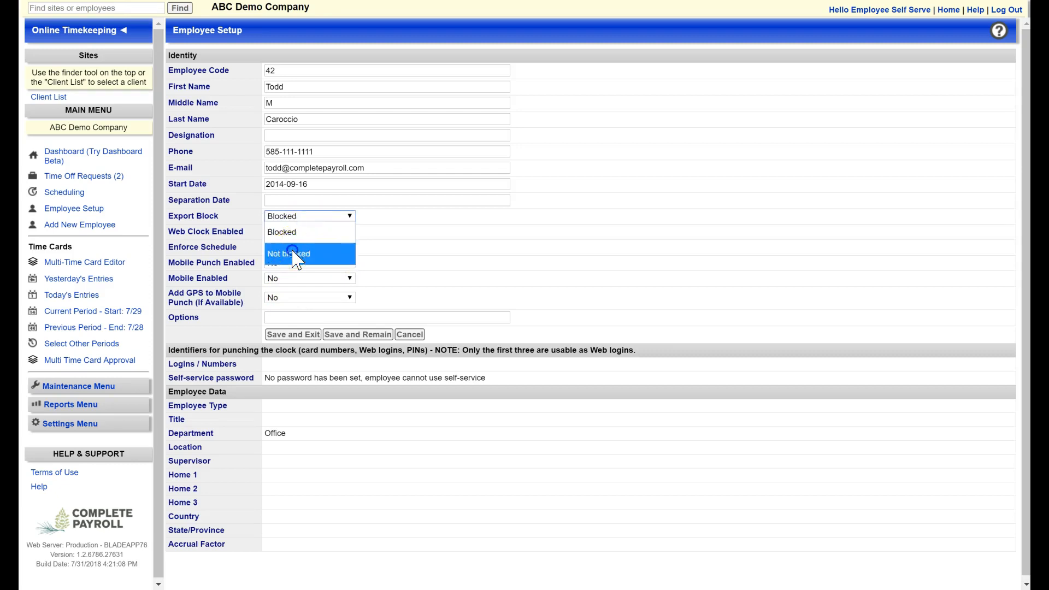
pyautogui.click(288, 253)
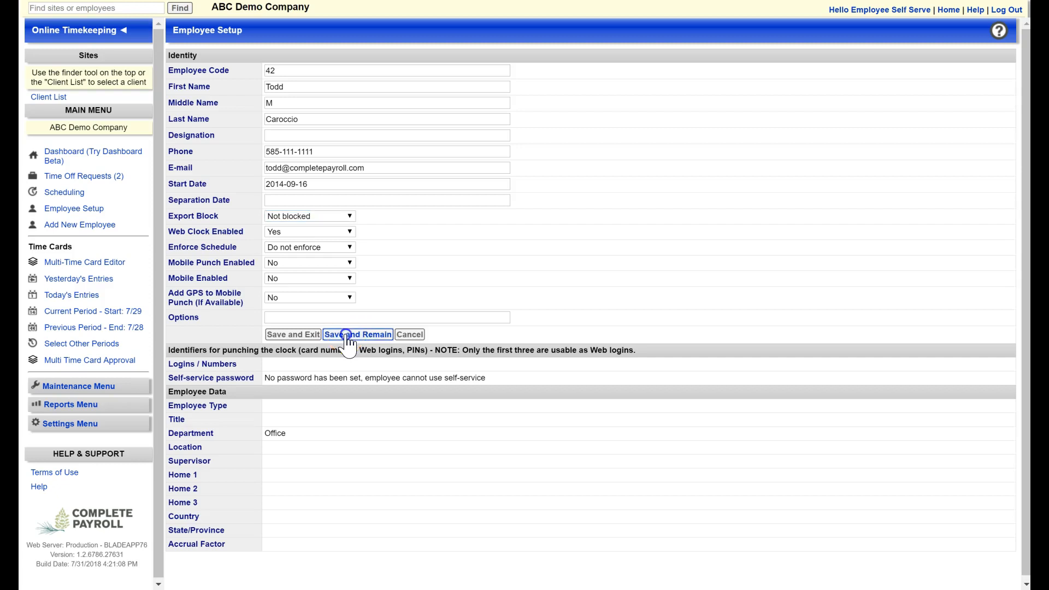
pyautogui.click(357, 334)
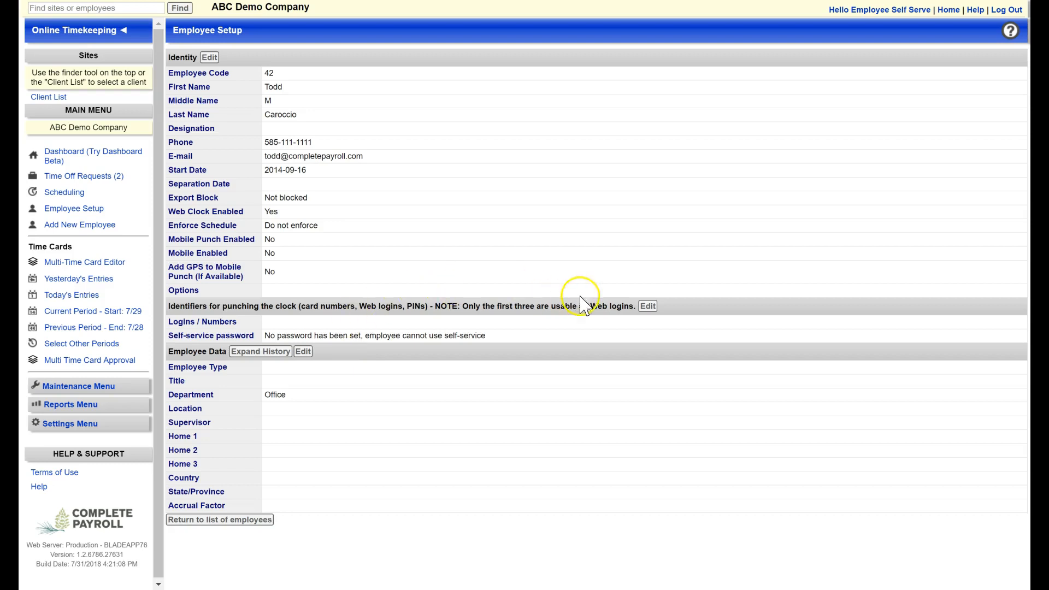
pyautogui.click(646, 306)
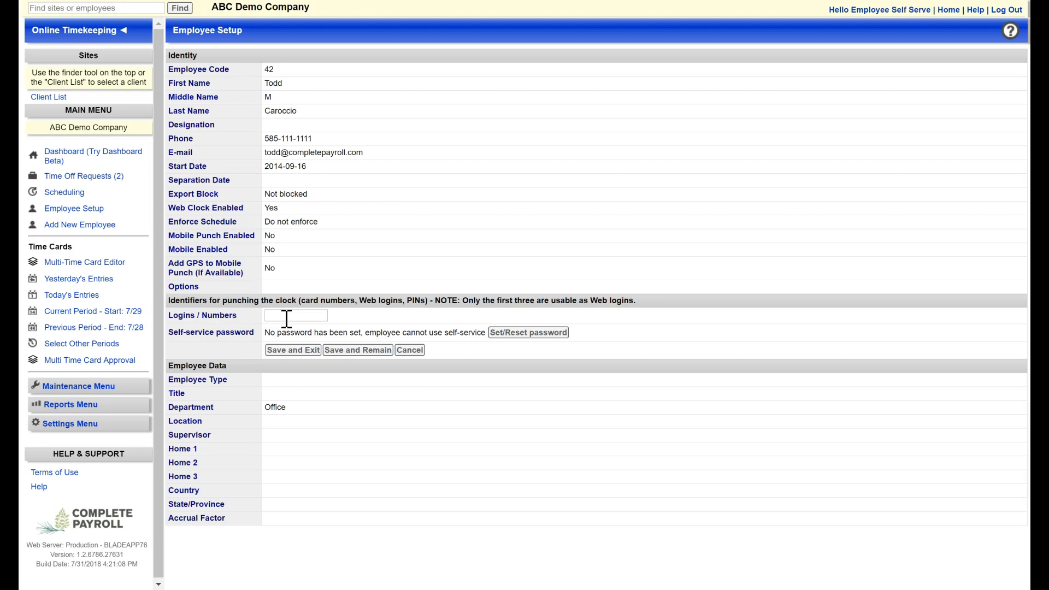
pyautogui.moveTo(179, 315)
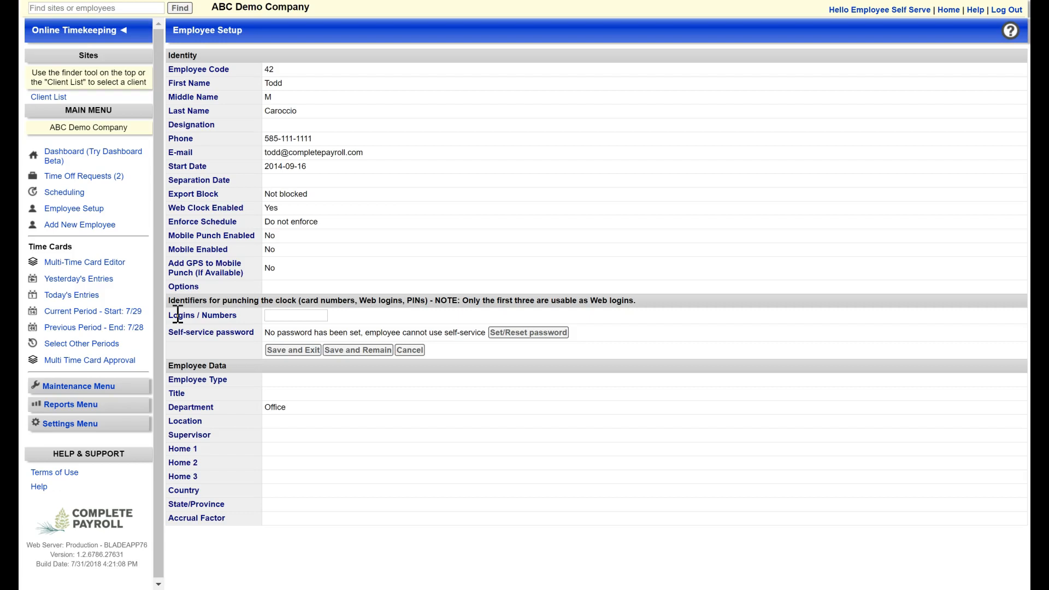
pyautogui.write('ZZ200TCaroccio')
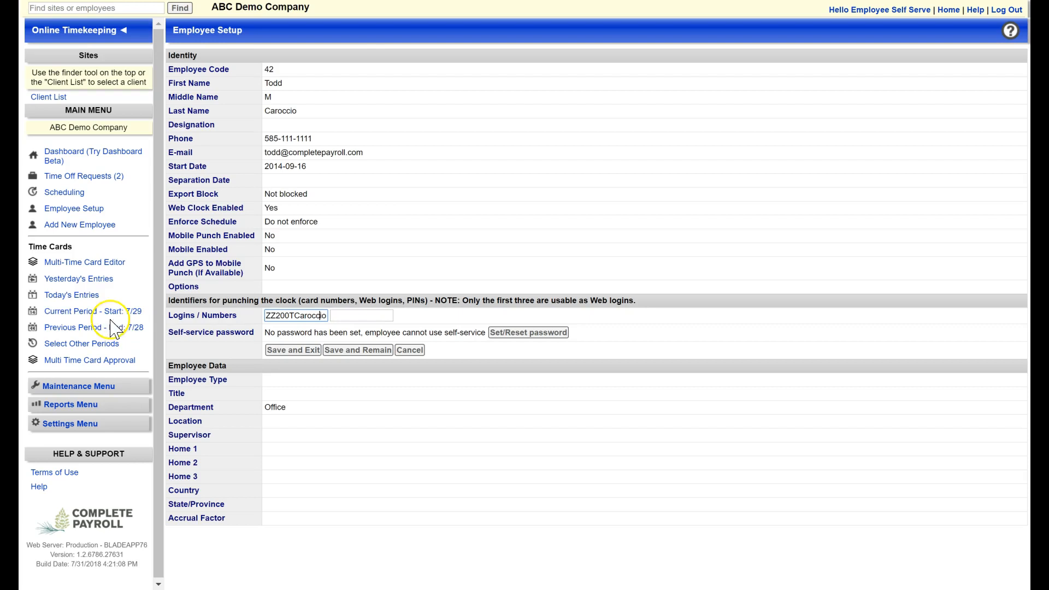
pyautogui.click(361, 315)
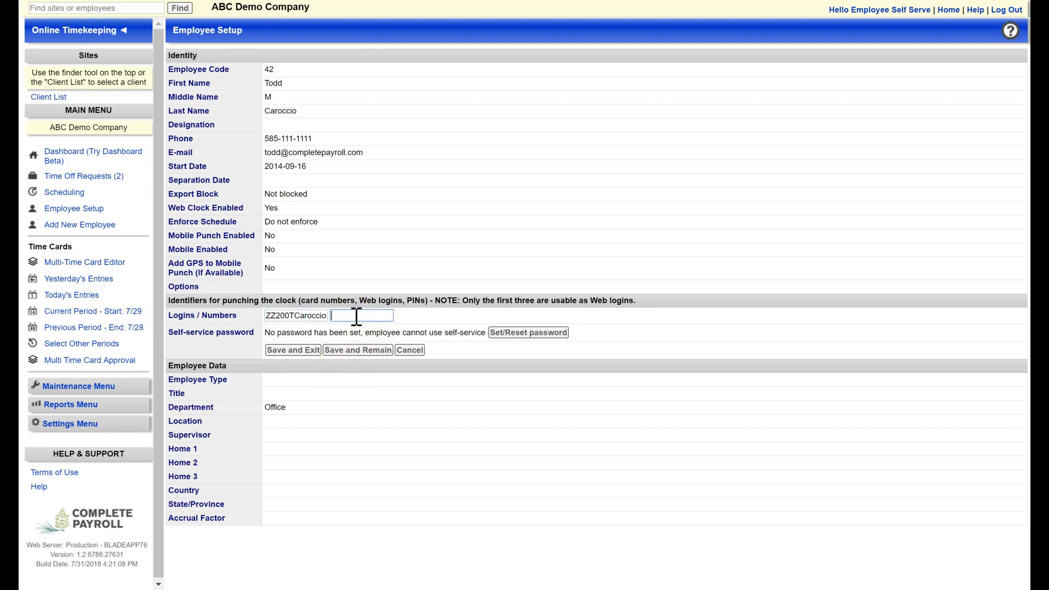
pyautogui.write('1234')
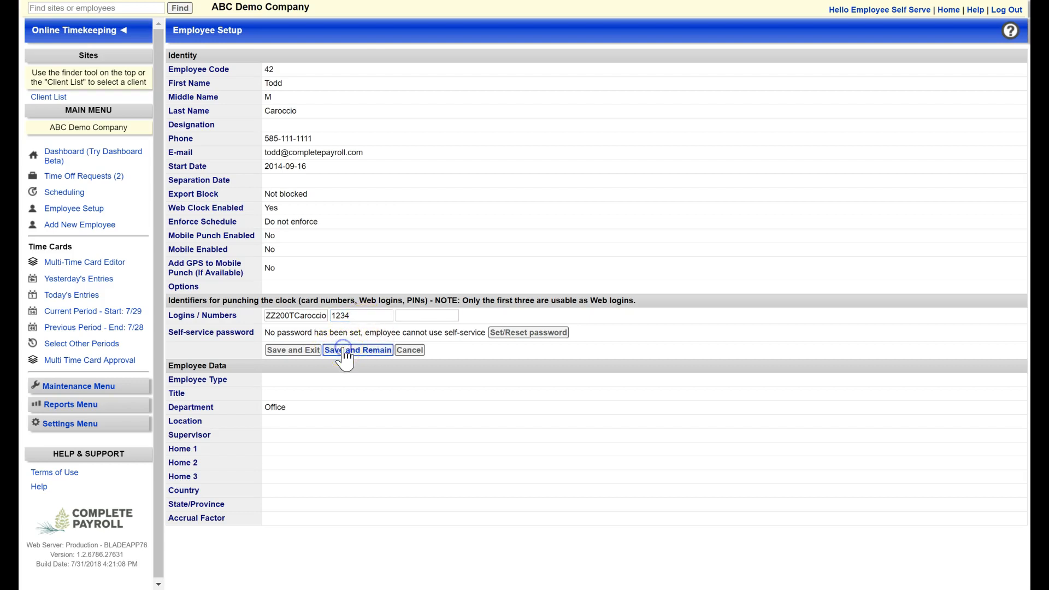
pyautogui.click(357, 350)
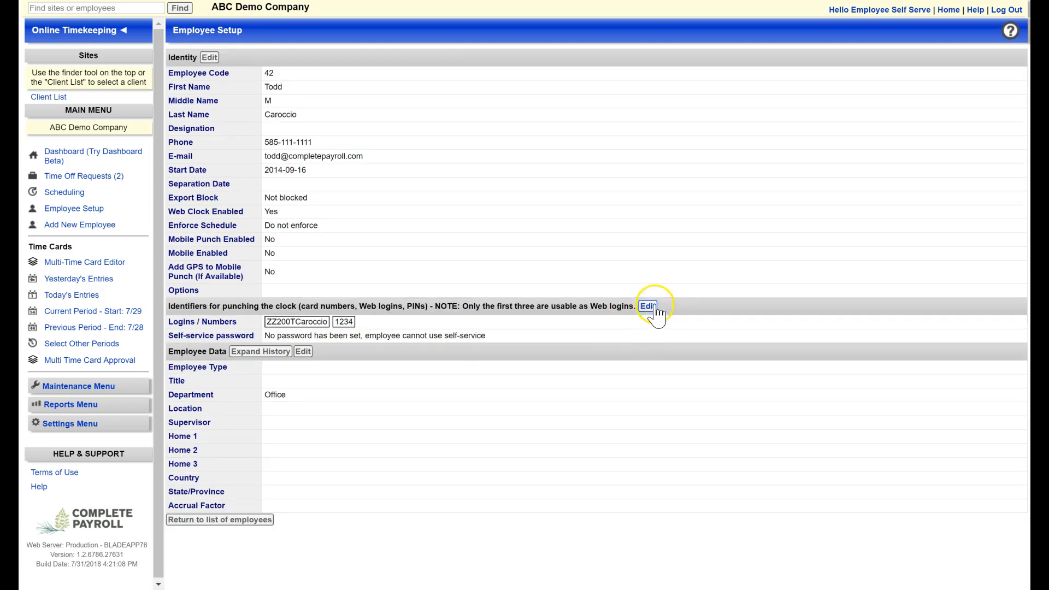
pyautogui.click(646, 306)
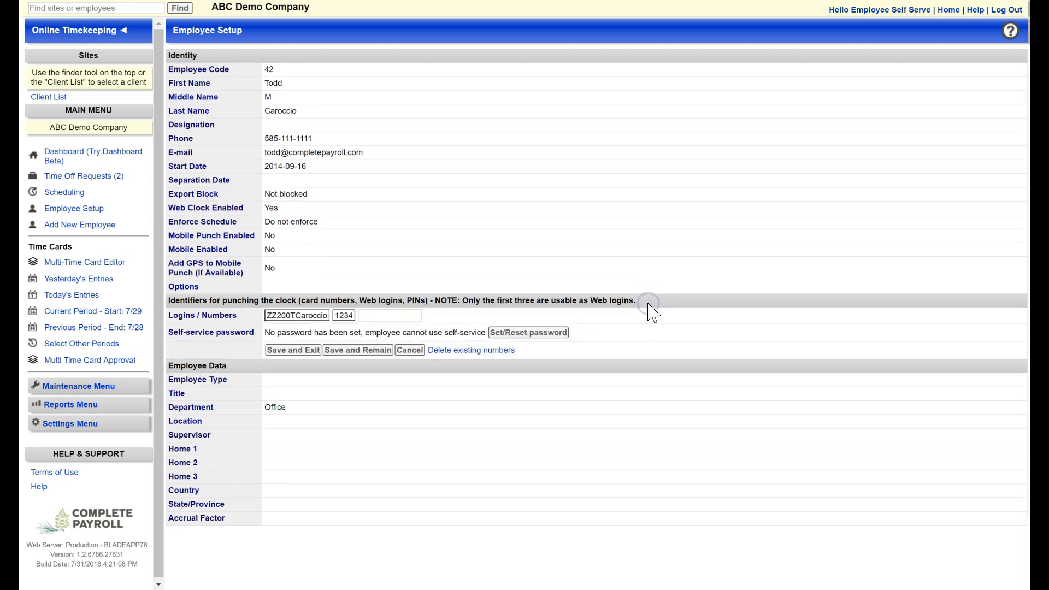
pyautogui.click(528, 333)
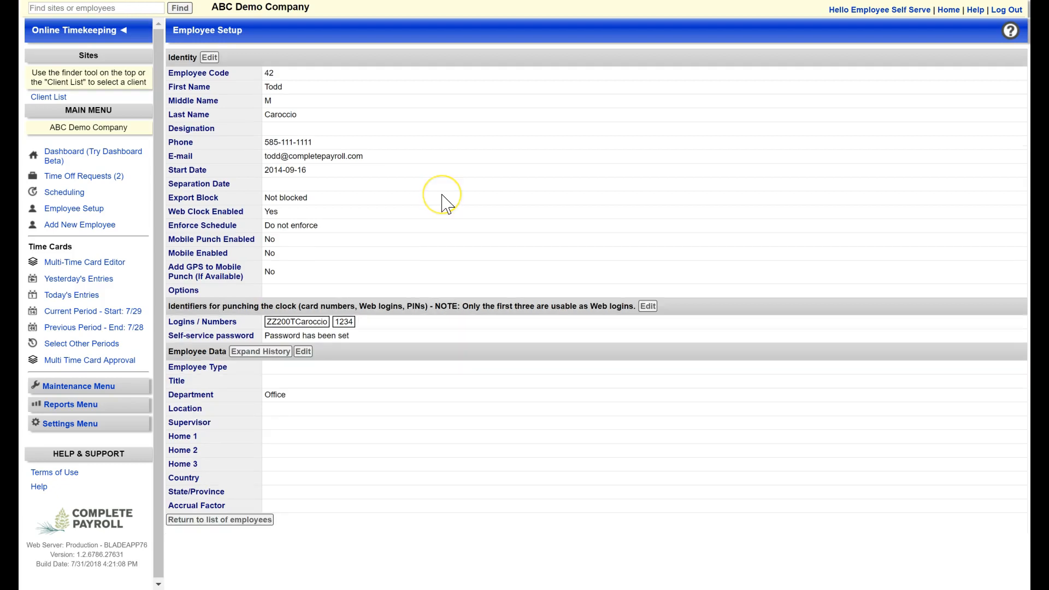
pyautogui.moveTo(310, 395)
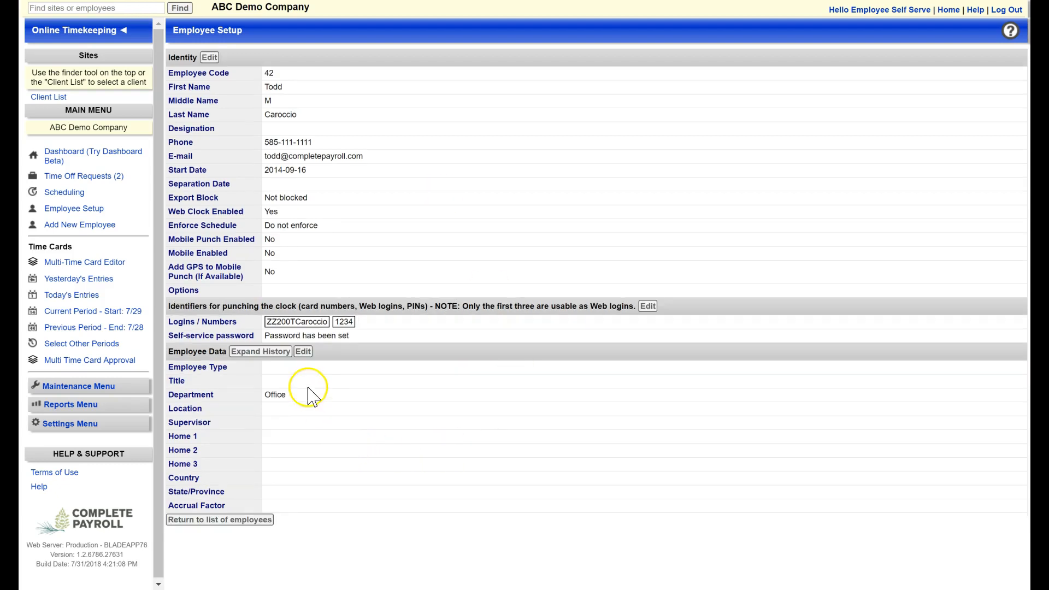
# Set the employee type to Salary, effective from the last pay period.
pyautogui.click(301, 351)
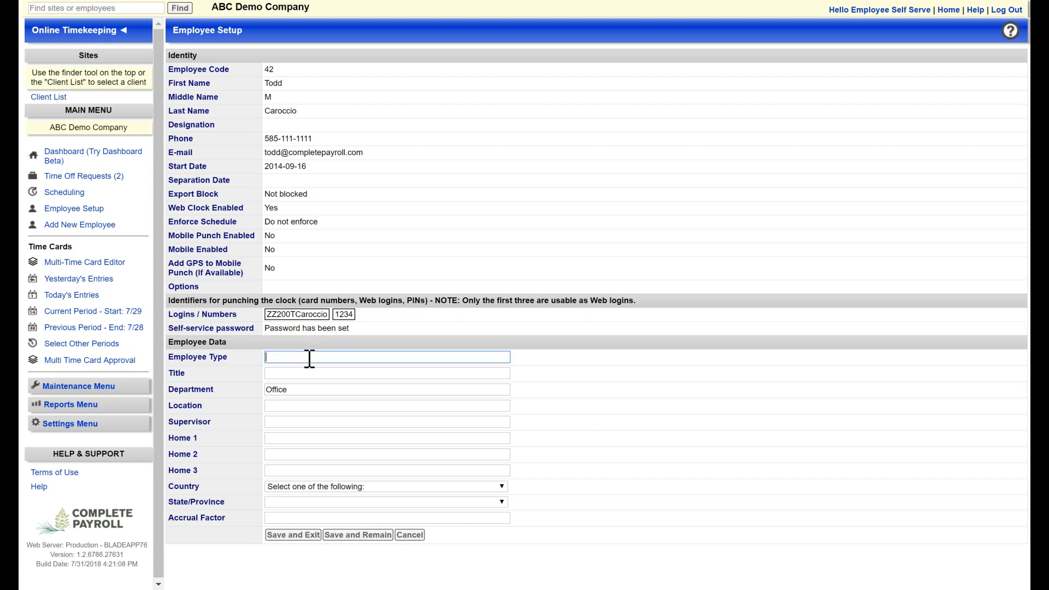
pyautogui.moveTo(312, 373)
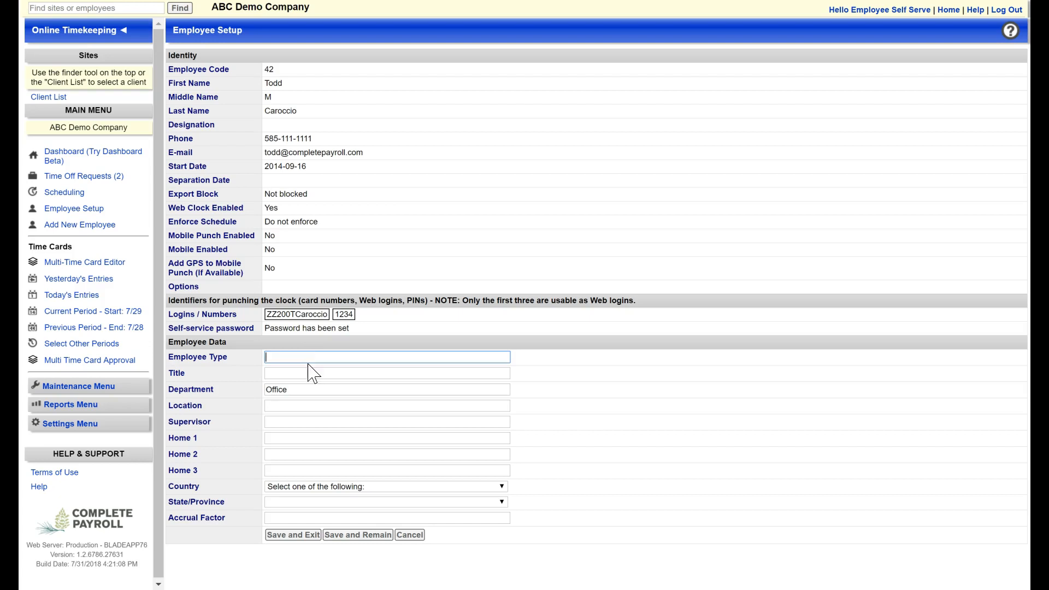
pyautogui.write('Salary')
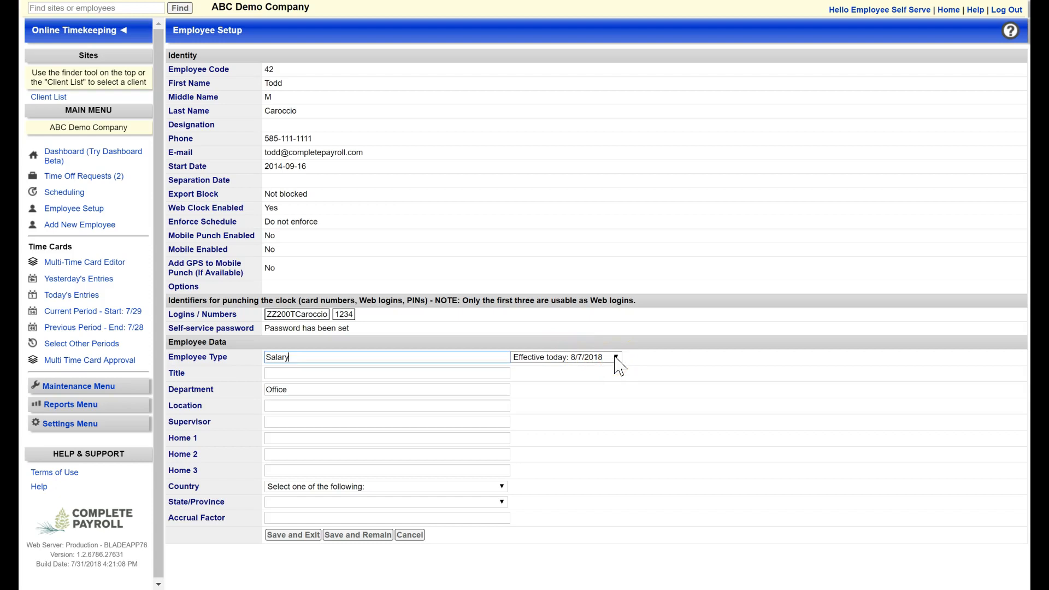
pyautogui.click(613, 356)
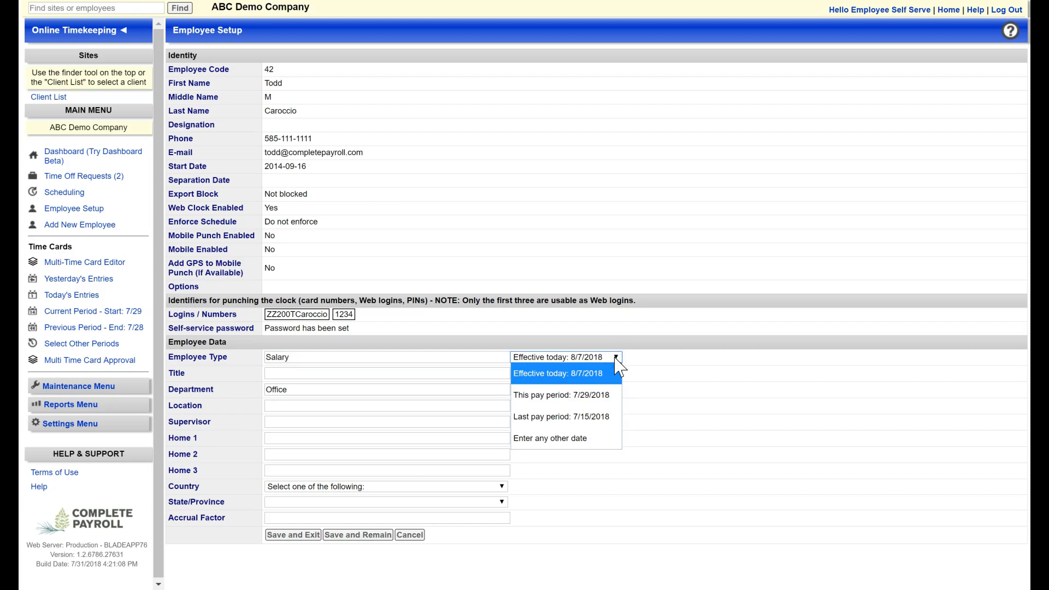
pyautogui.moveTo(572, 416)
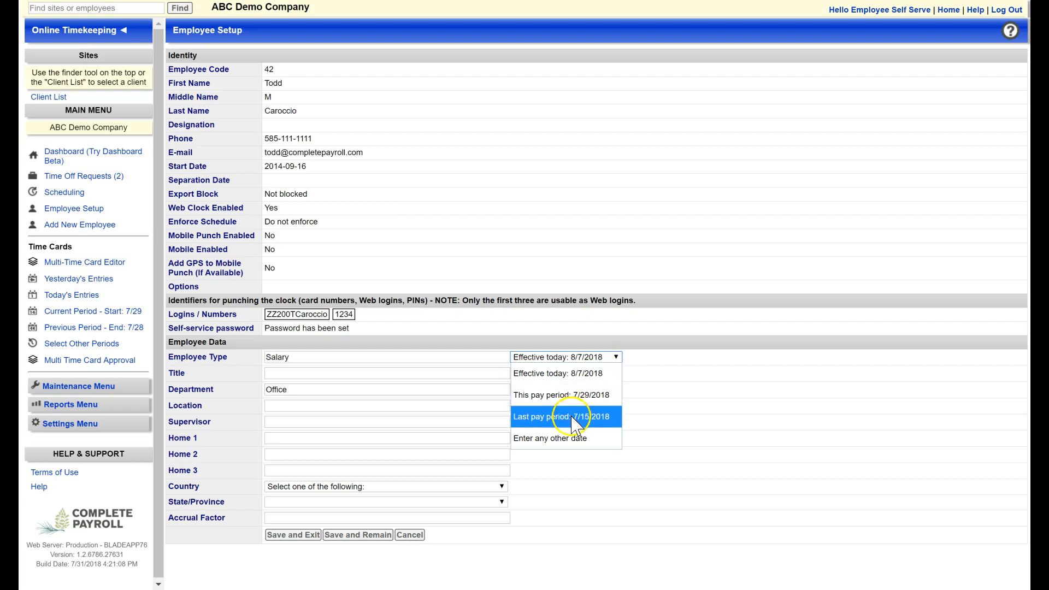
pyautogui.click(560, 416)
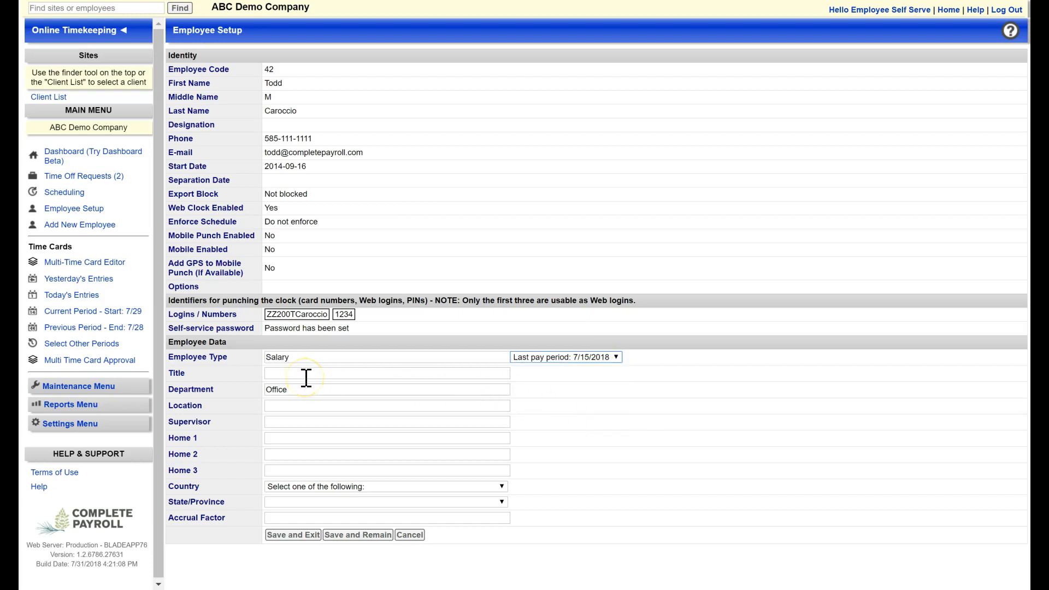
pyautogui.moveTo(301, 393)
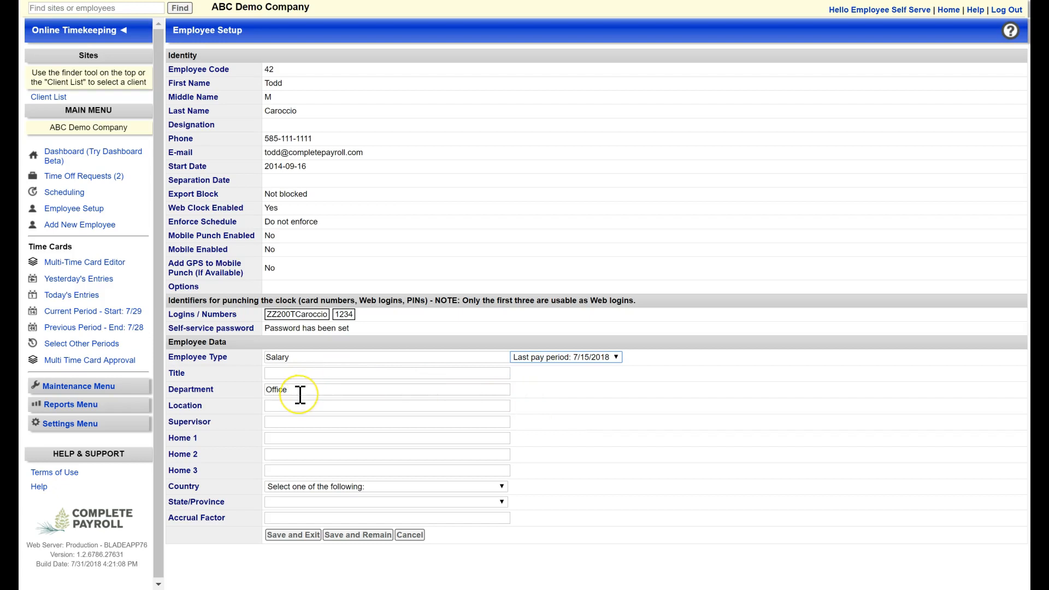
pyautogui.click(386, 421)
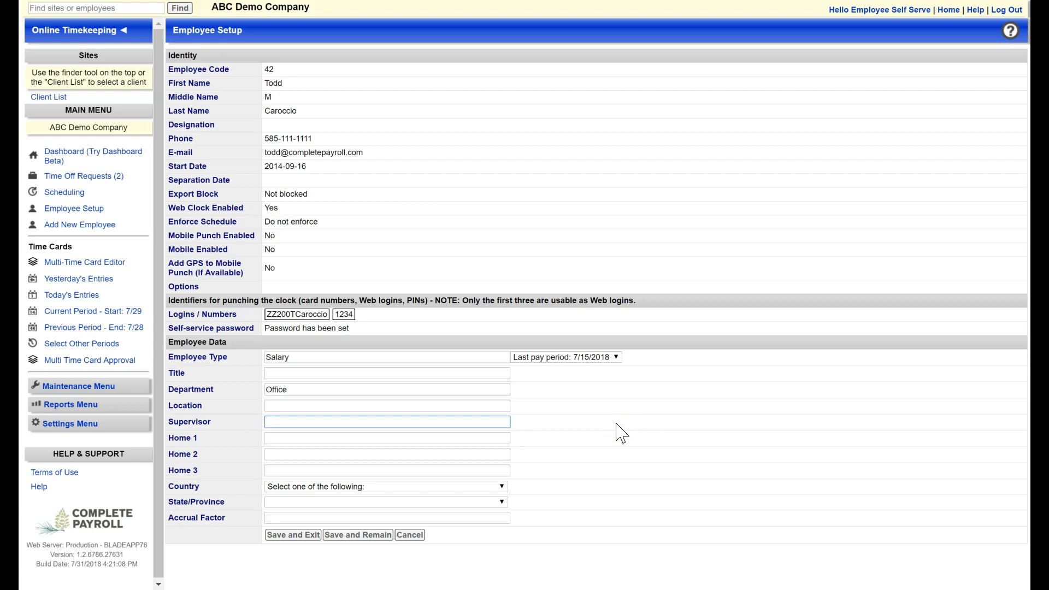
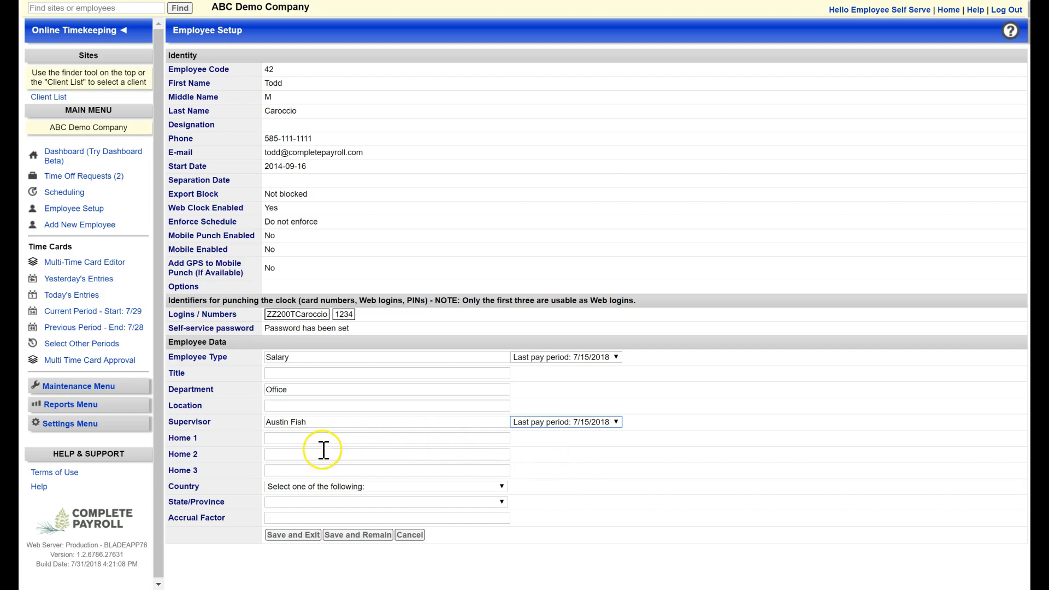
pyautogui.moveTo(310, 468)
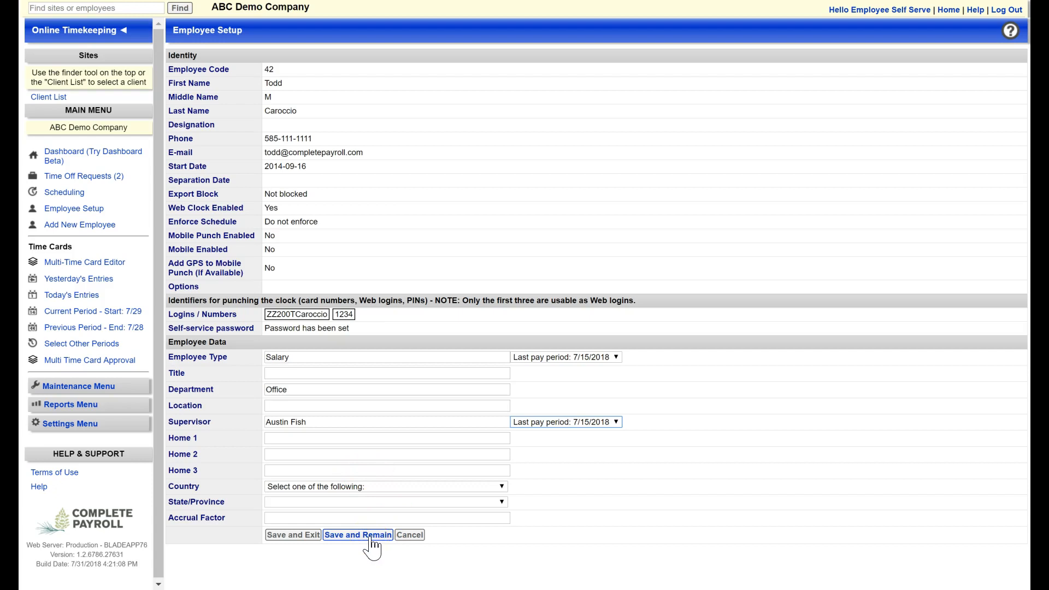
pyautogui.moveTo(292, 534)
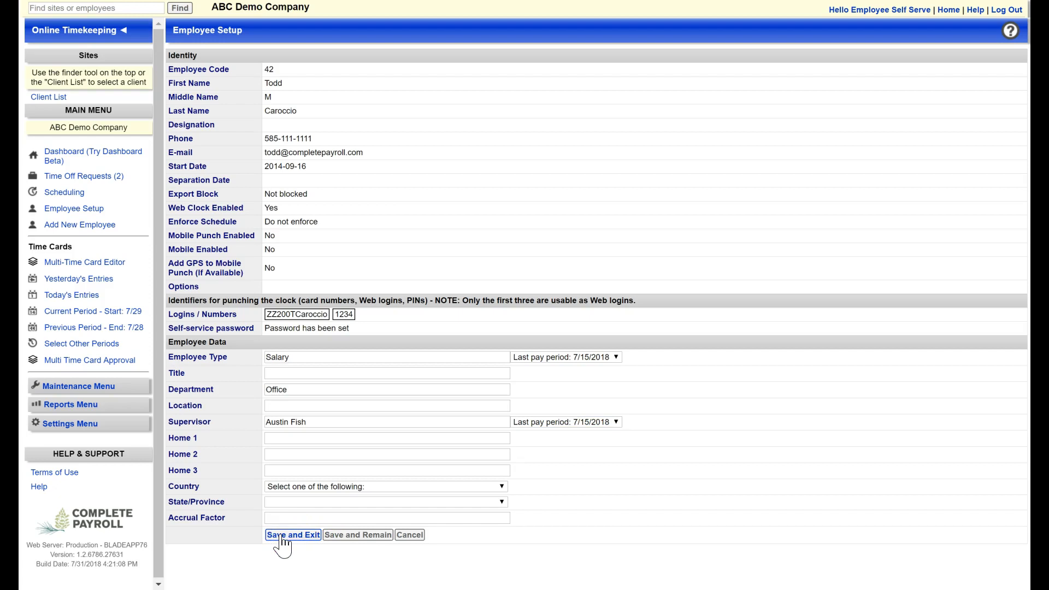
pyautogui.click(293, 534)
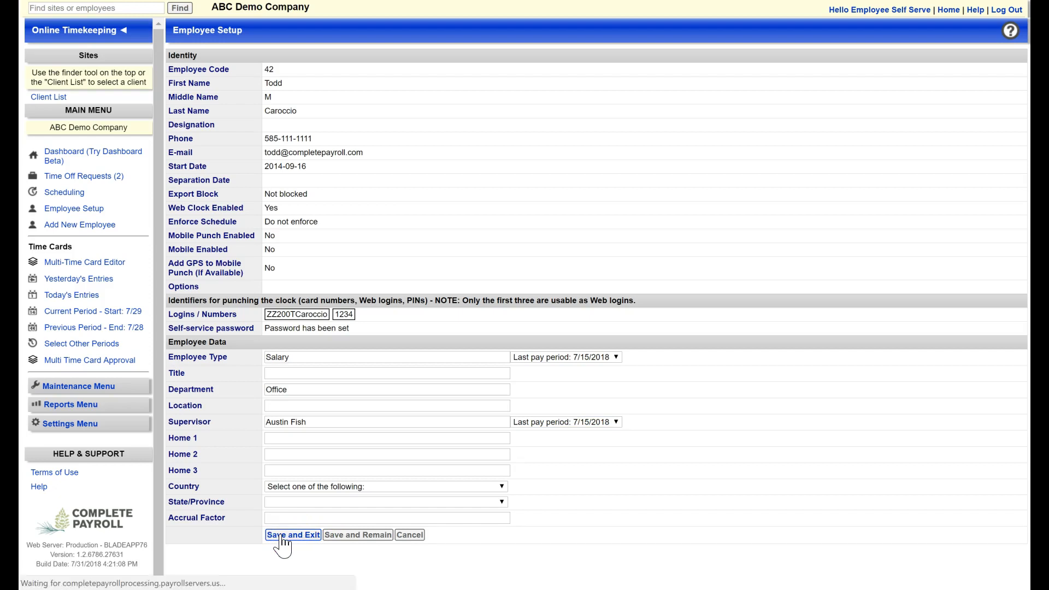
pyautogui.click(292, 534)
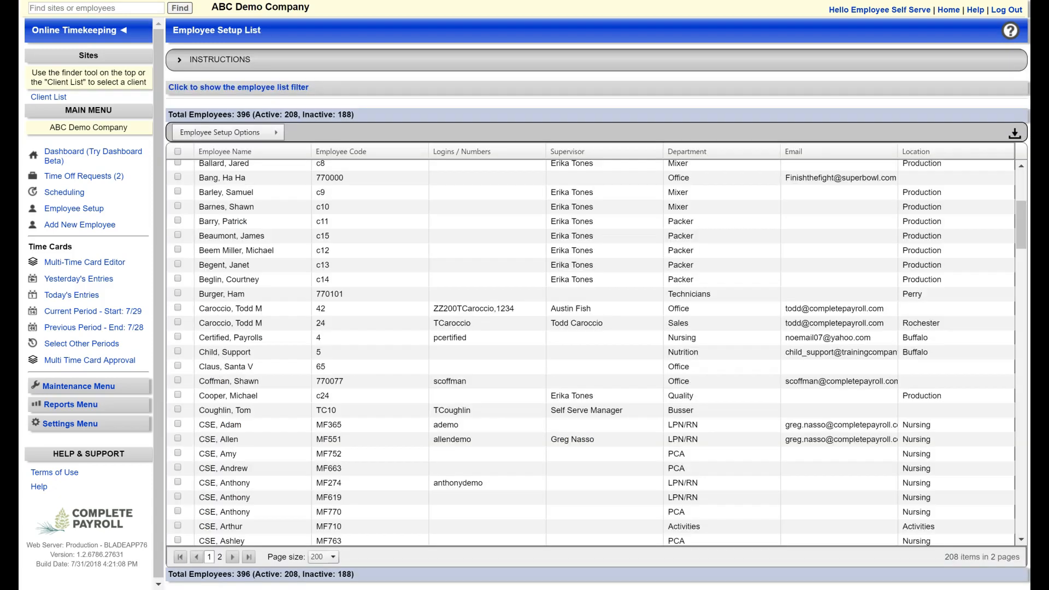